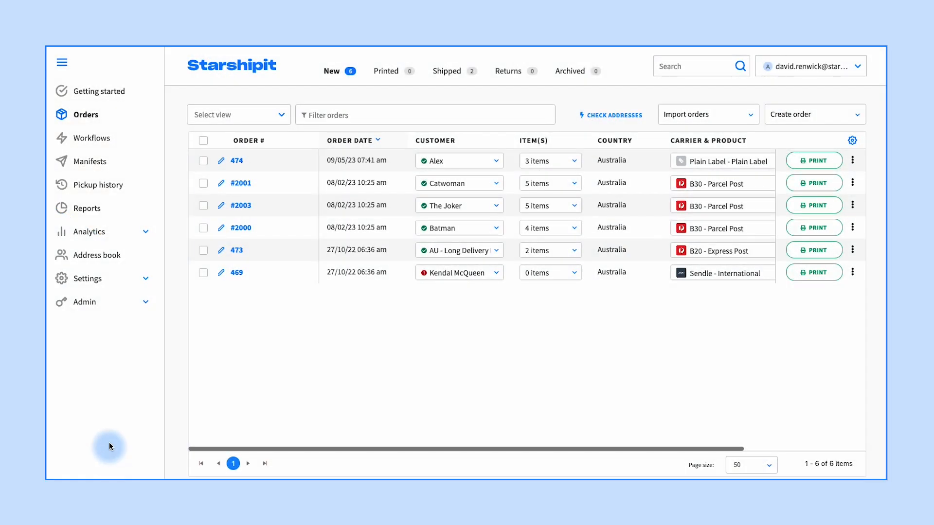
Search for order #20 in the Packing Validation workflow from Workflows
{"action": "left_click", "coordinate": [94, 137]}
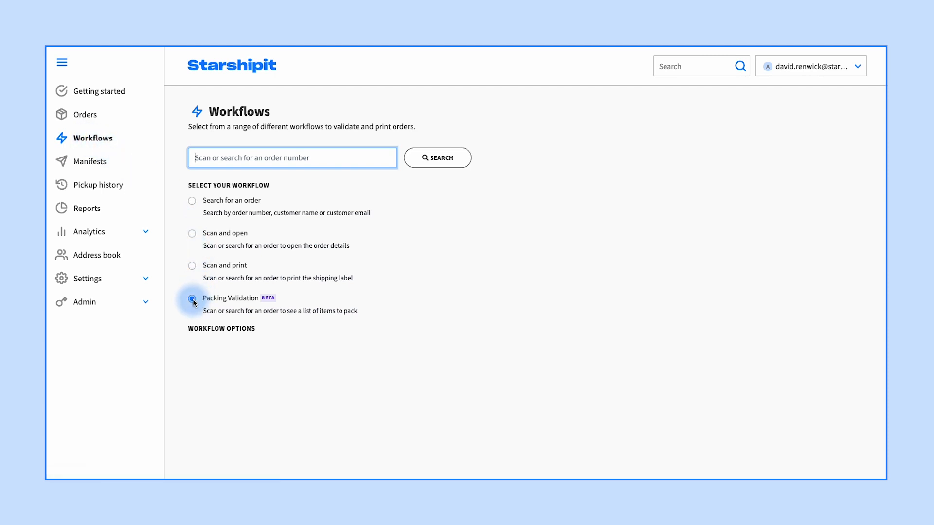
{"action": "type", "text": "#20"}
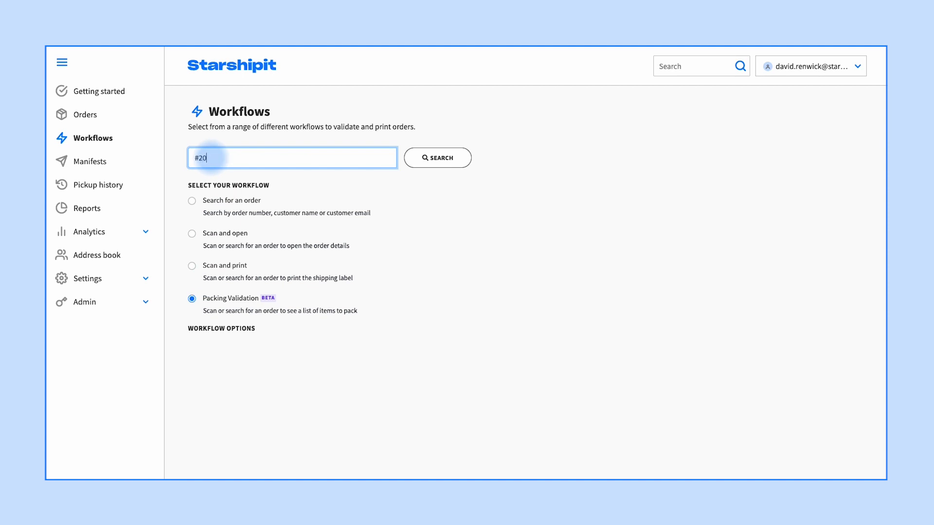
{"action": "left_click", "coordinate": [437, 158]}
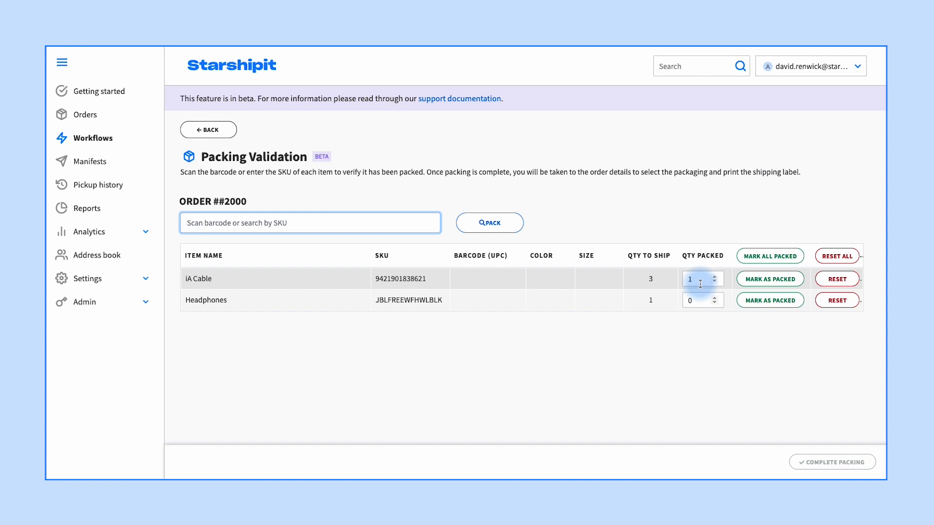
Set QTY PACKED to 3 for iA Cable and 1 for Headphones
{"action": "left_click", "coordinate": [489, 222]}
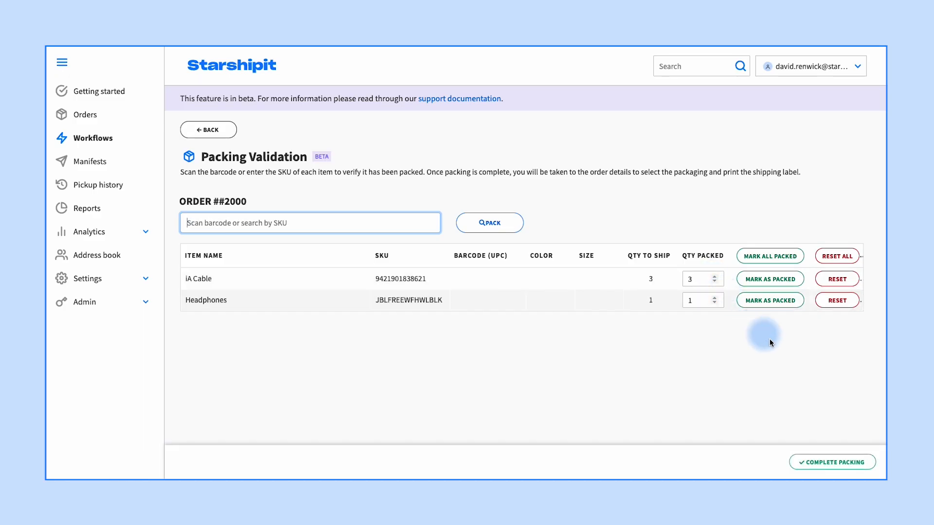
{"action": "mouse_move", "coordinate": [832, 461]}
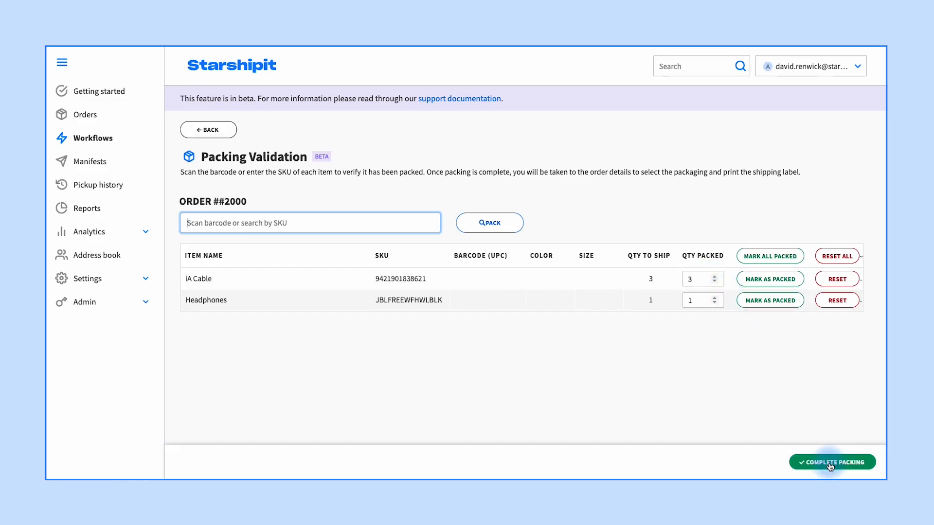
Complete packing, tick Signature Required, and print the shipping label for order #2000
{"action": "left_click", "coordinate": [832, 462]}
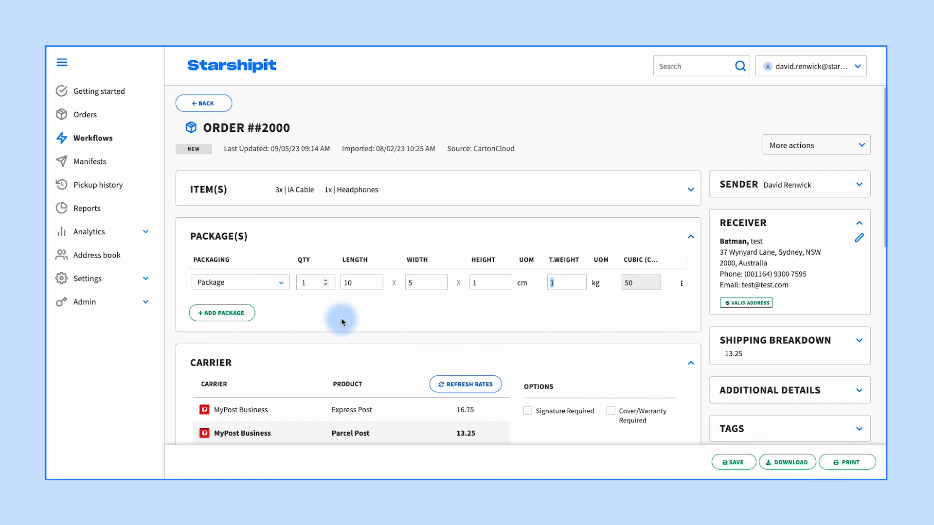
{"action": "scroll", "scroll_direction": "down", "scroll_amount": 3}
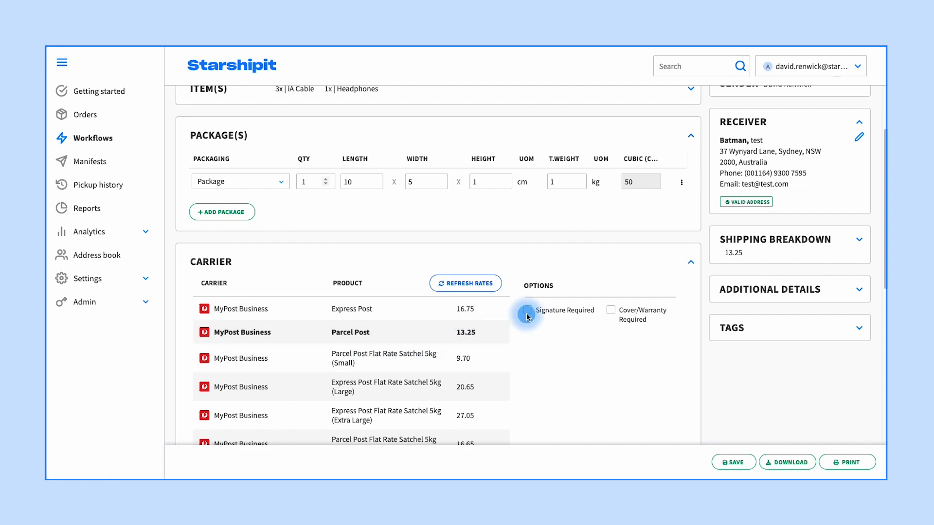
{"action": "left_click", "coordinate": [526, 309]}
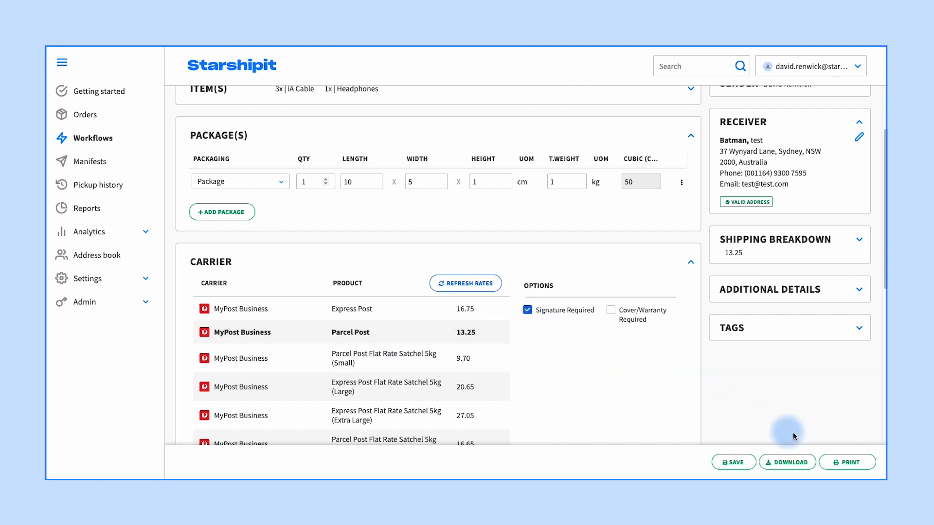
{"action": "left_click", "coordinate": [848, 462]}
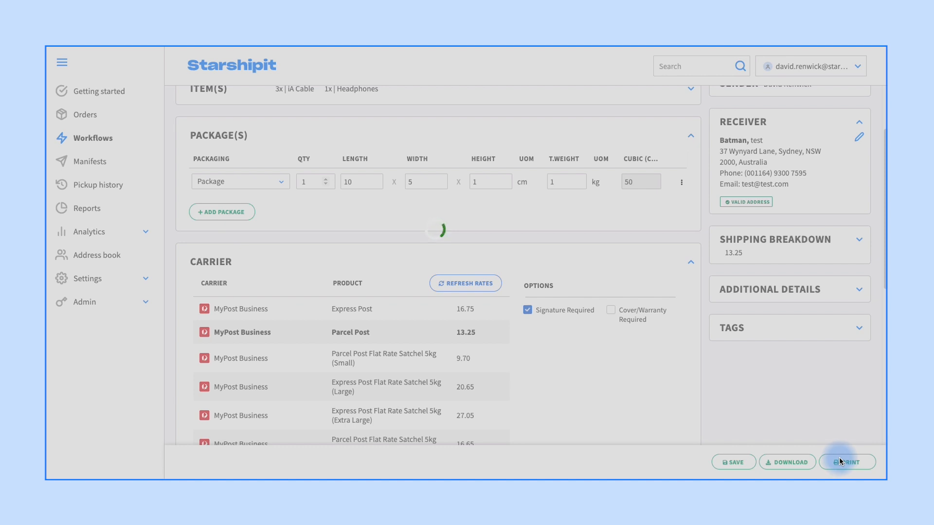